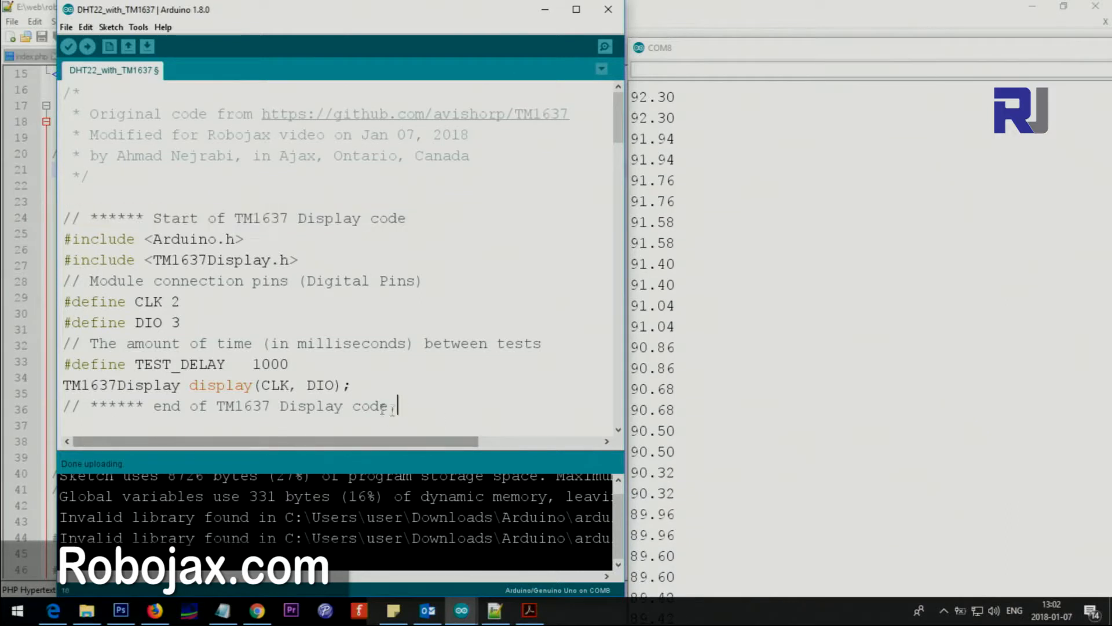
Review the display defines, highlighting CLK pin 2 and the TEST_DELAY value 1000
drag(397, 406, 62, 385)
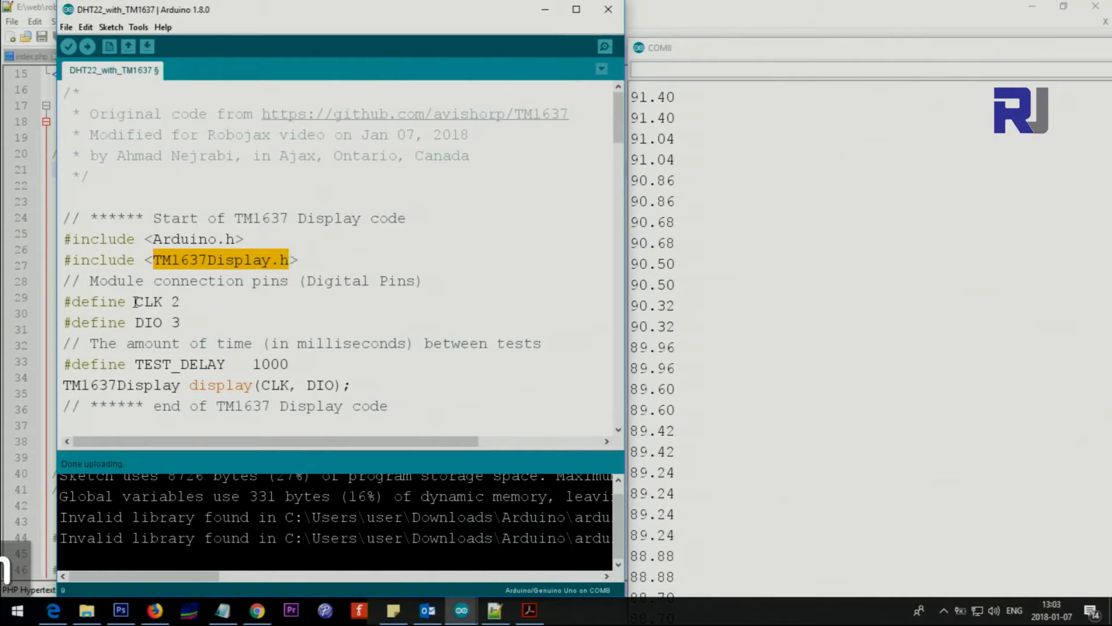
click(173, 302)
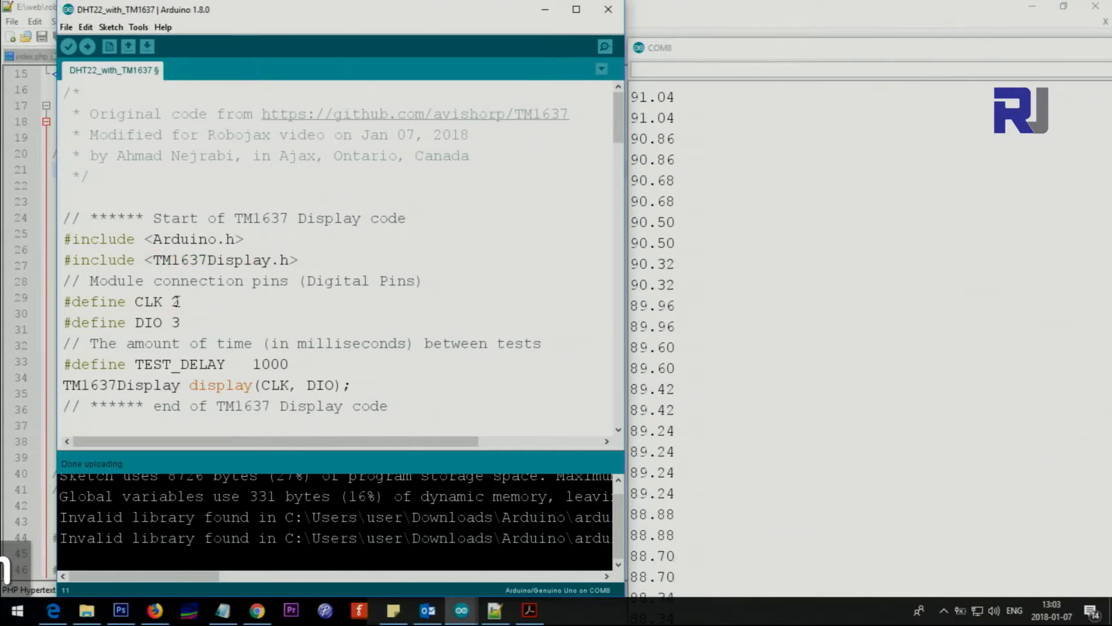
double_click(148, 322)
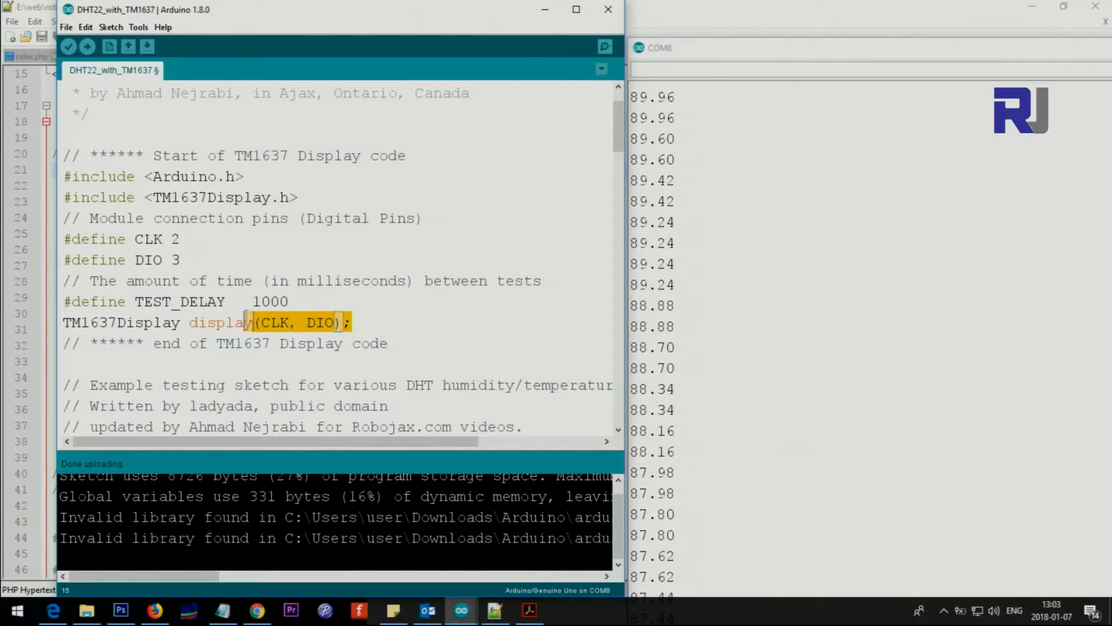
click(206, 322)
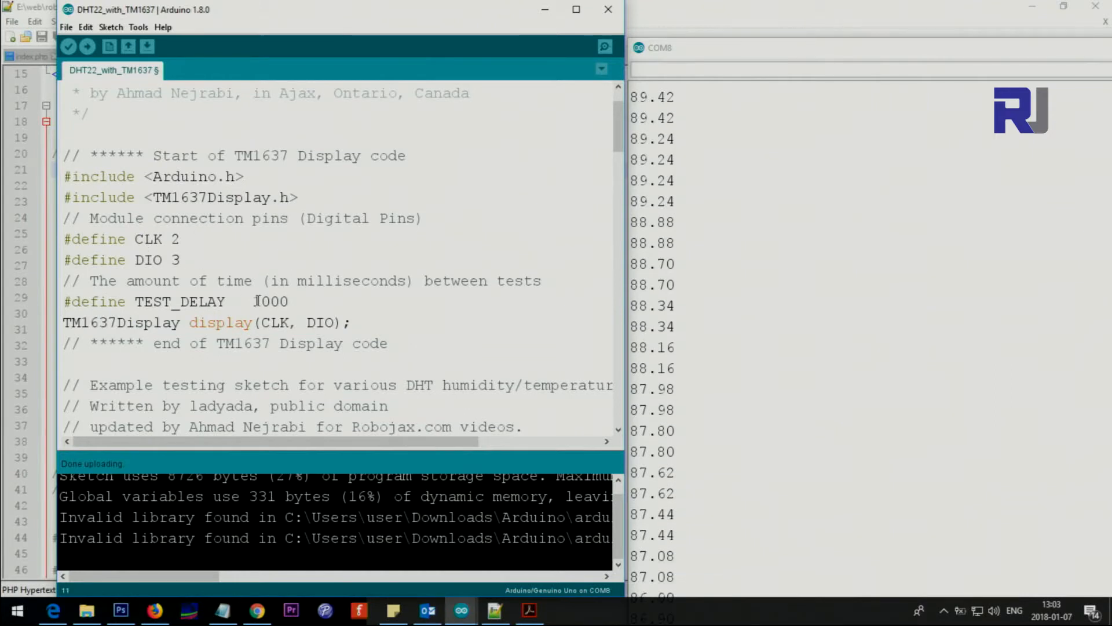
double_click(148, 260)
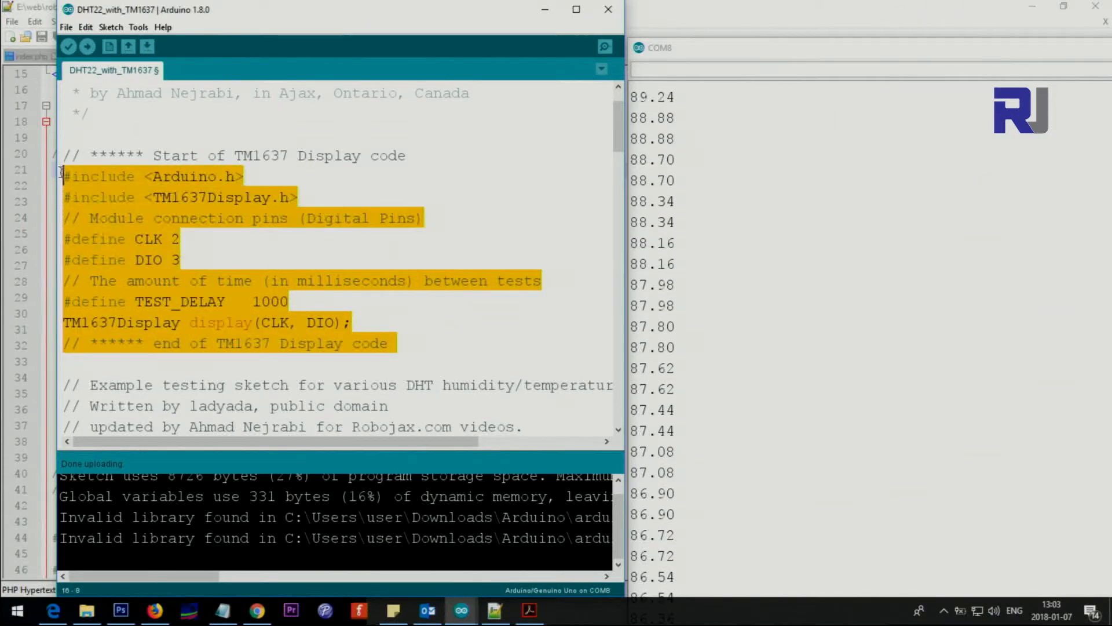
scroll(down, 3)
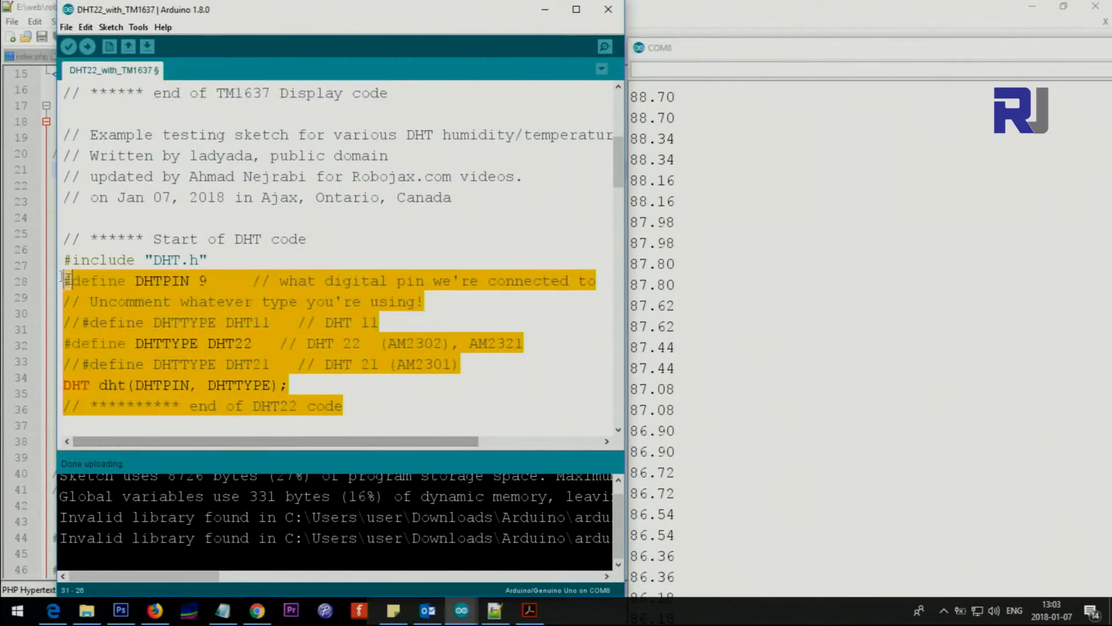
click(209, 260)
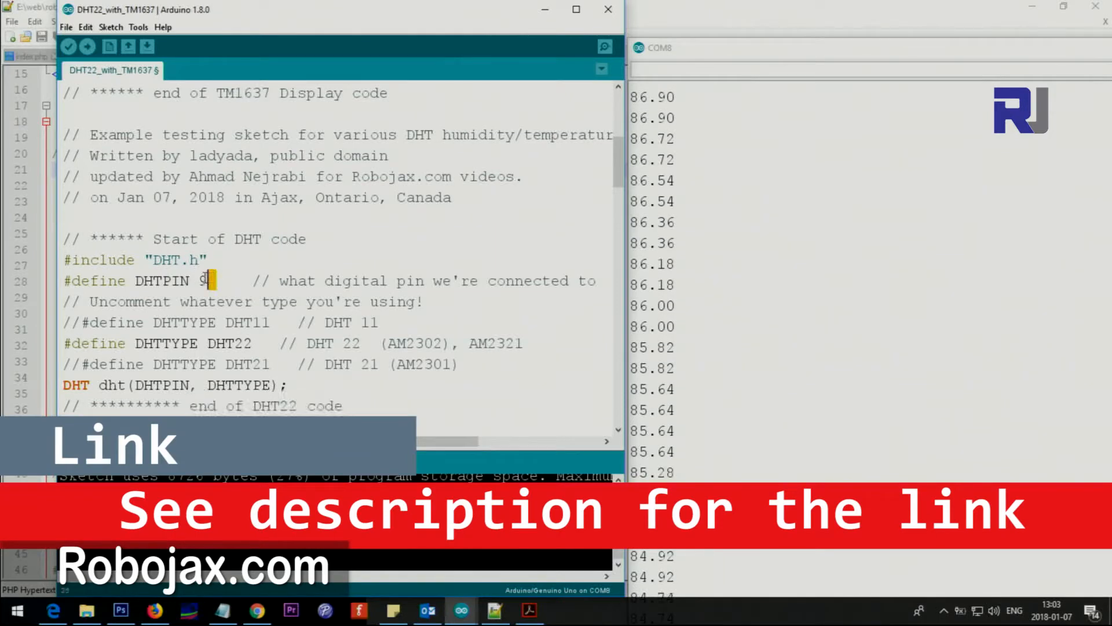
Review the DHT block: data pin 9, commented DHT11/DHT21 options, DHTTYPE DHT22 and the dht object
double_click(206, 281)
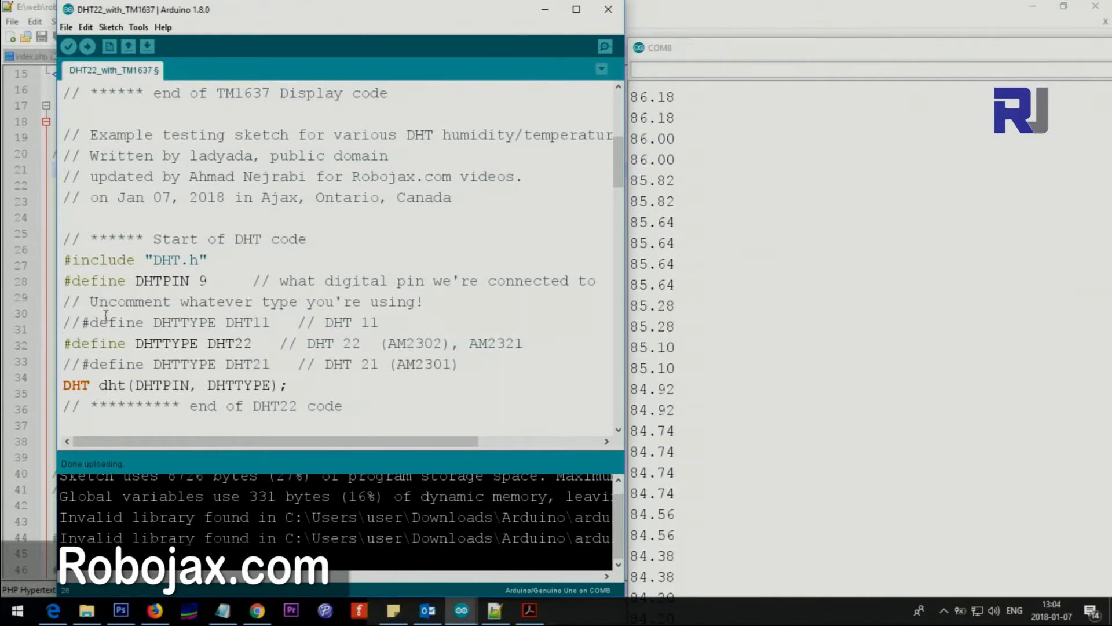
double_click(183, 322)
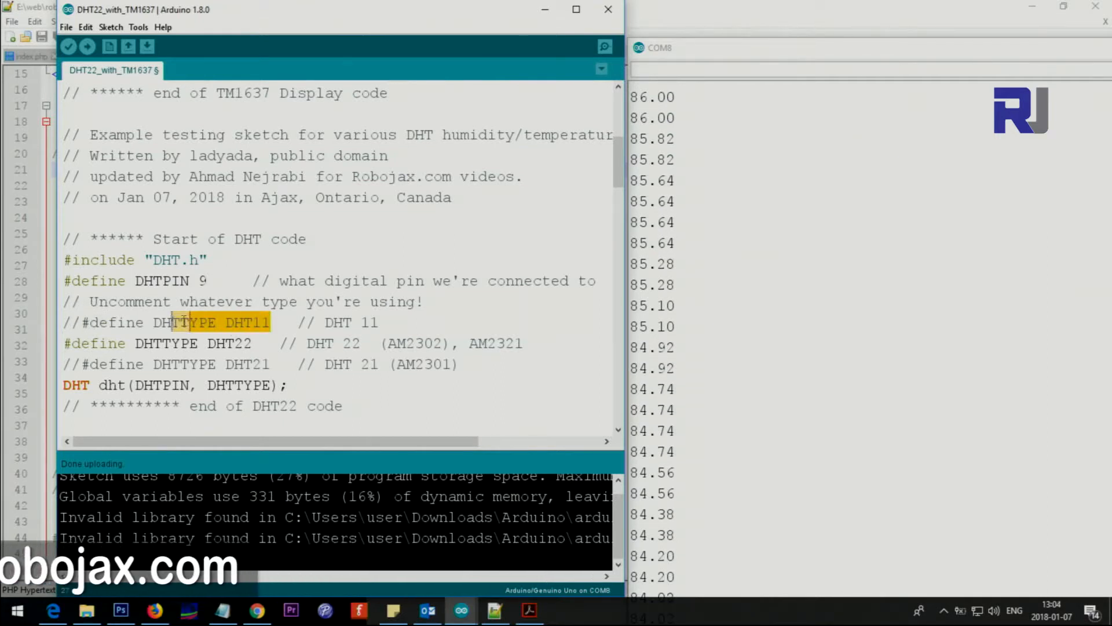
click(255, 343)
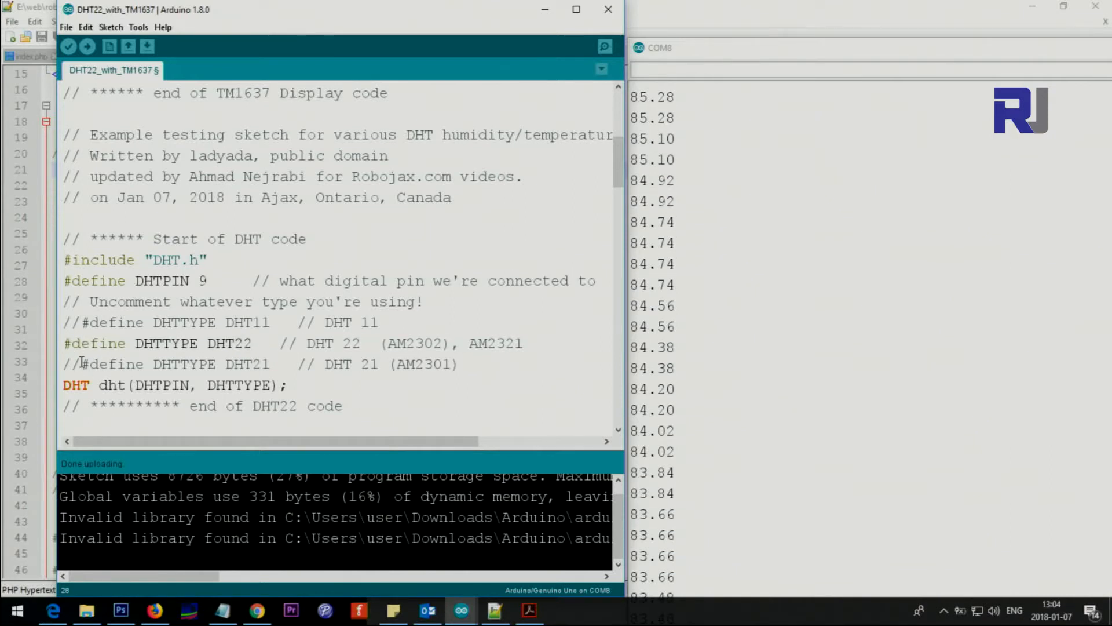
double_click(245, 364)
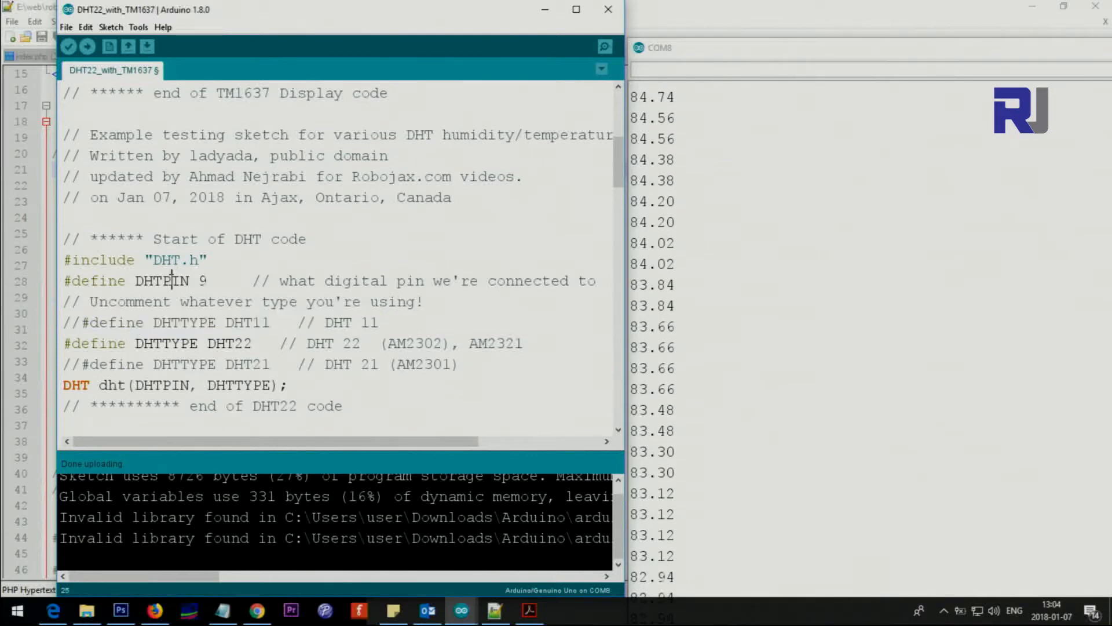
double_click(161, 384)
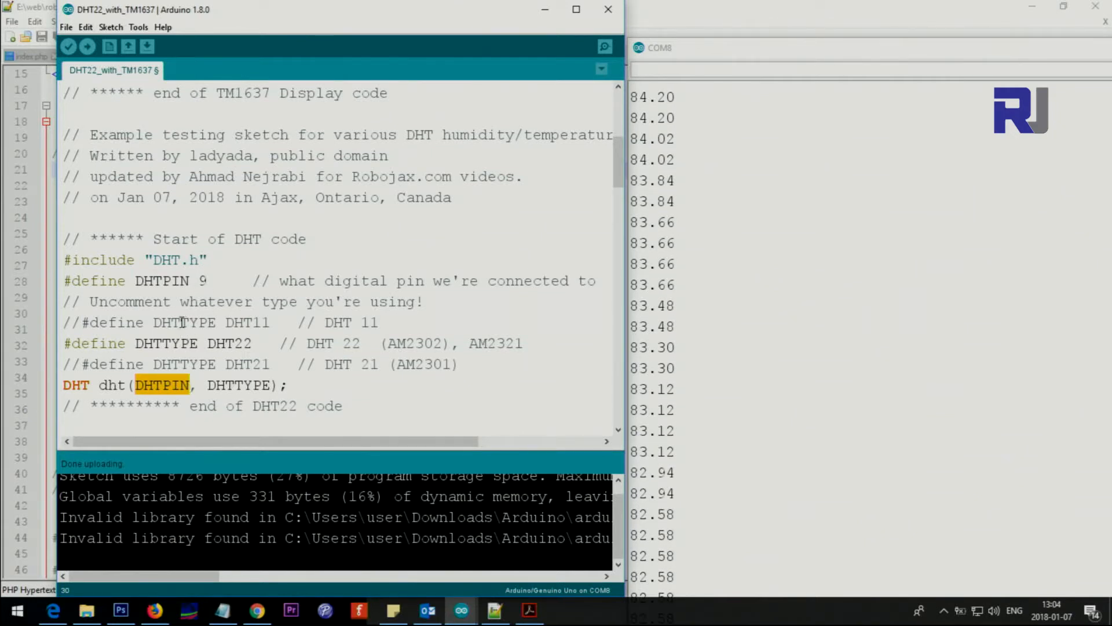
double_click(165, 343)
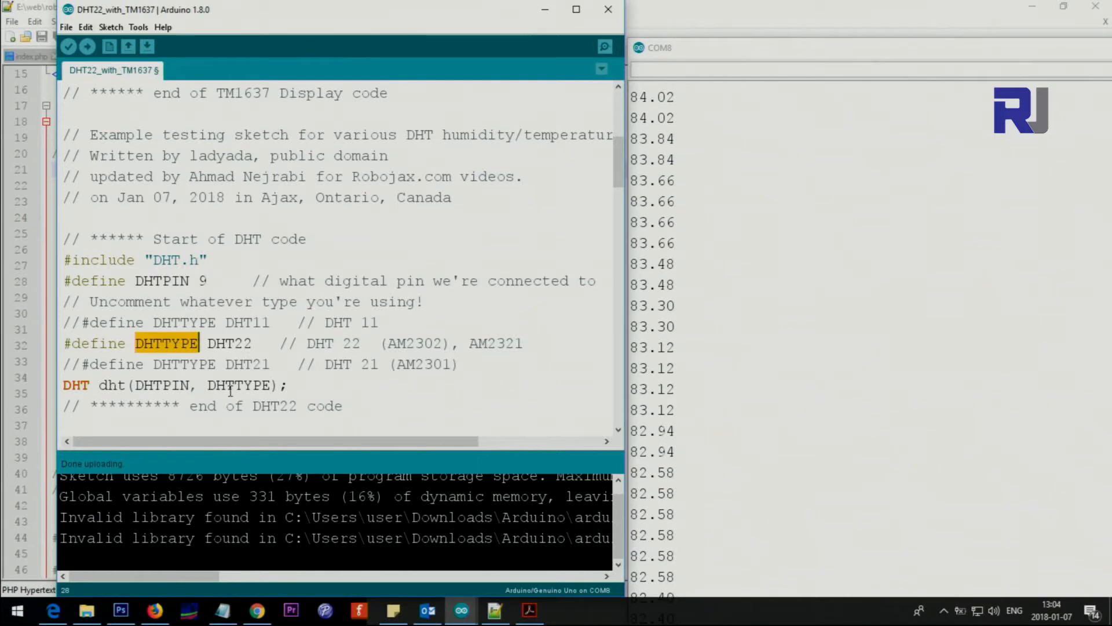
double_click(234, 385)
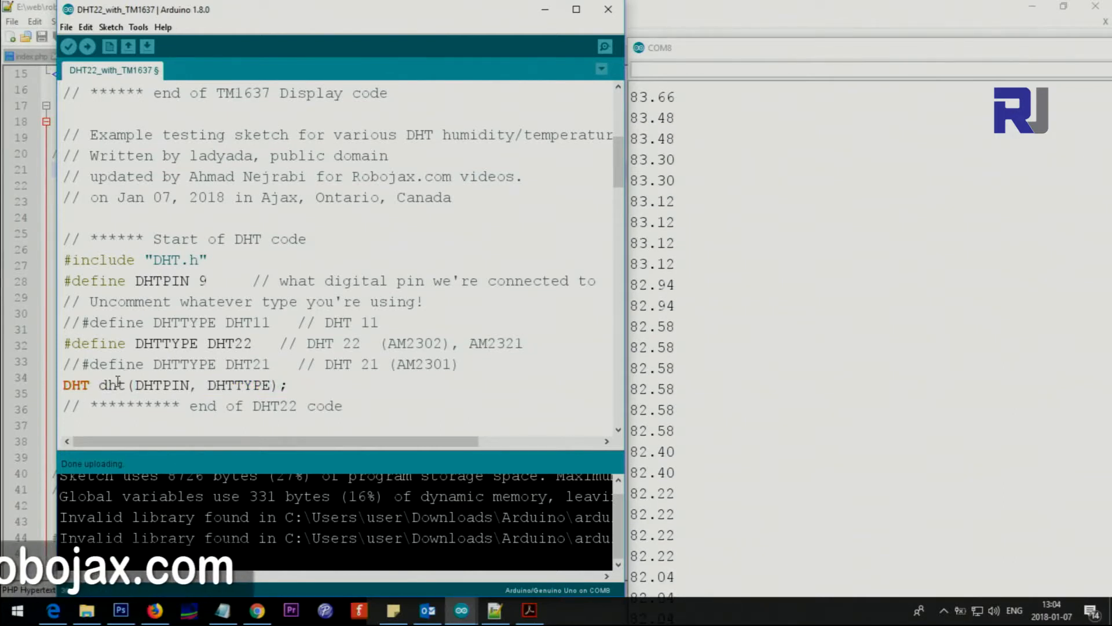
drag(64, 239, 343, 406)
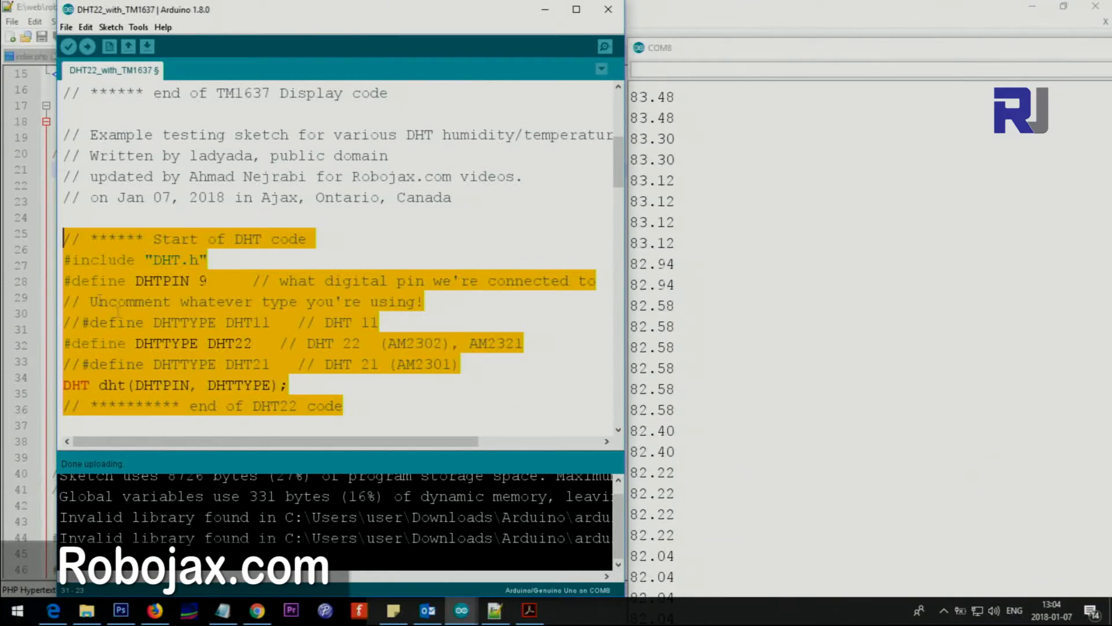
Add the comment "// gives 5v for DHT22" after digitalWrite(8,HIGH) in setup, then check dht.begin()
scroll(down, 3)
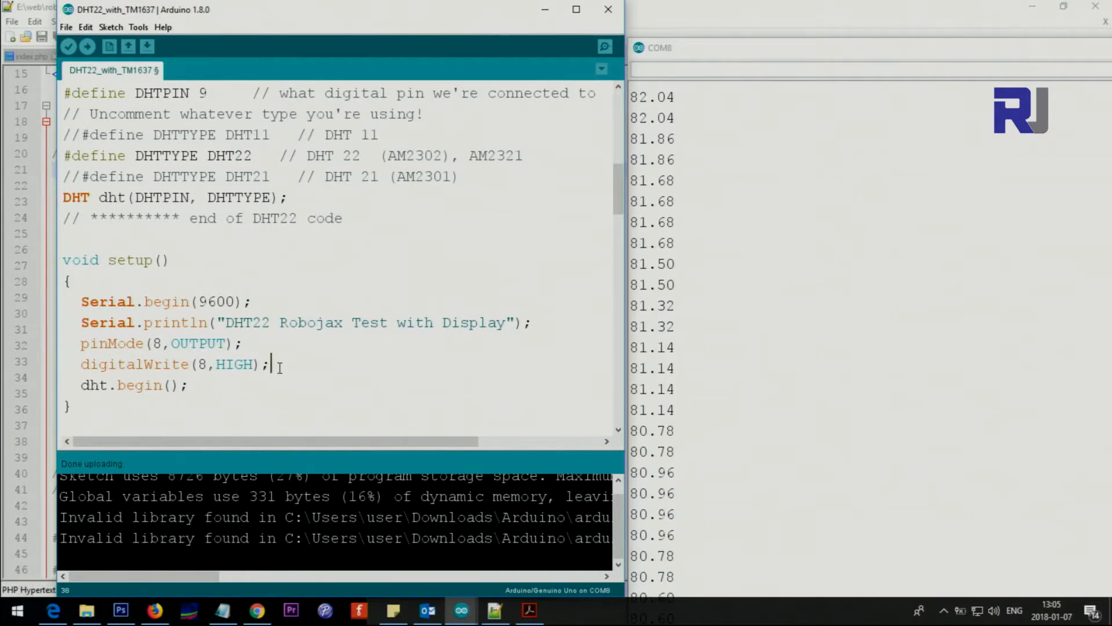
text(// give)
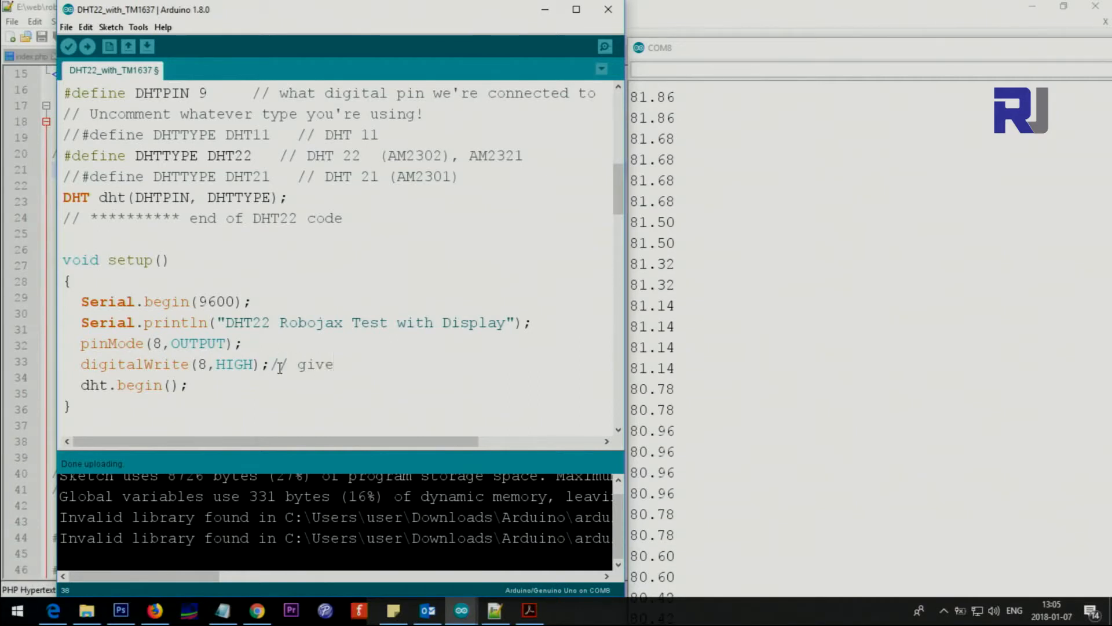
text(5v for)
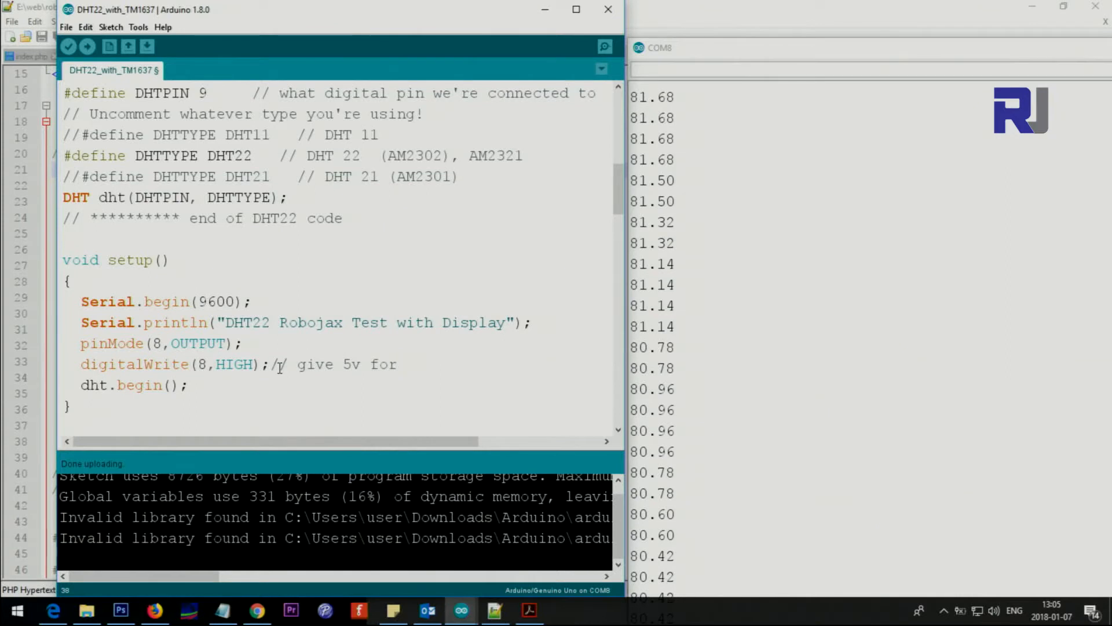
text(DHT22)
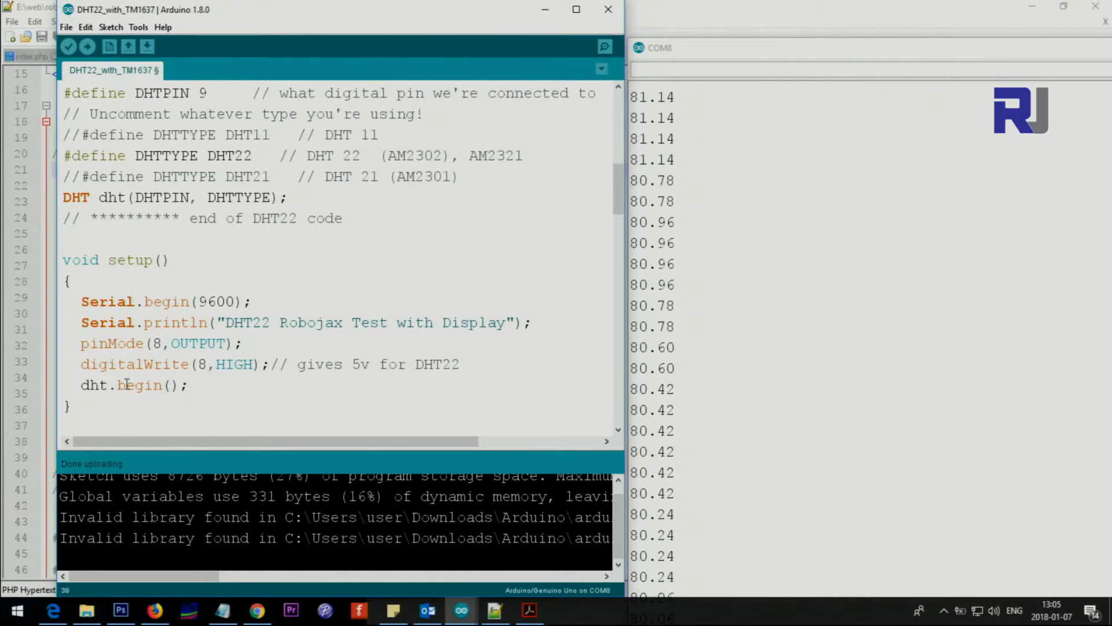
triple_click(132, 384)
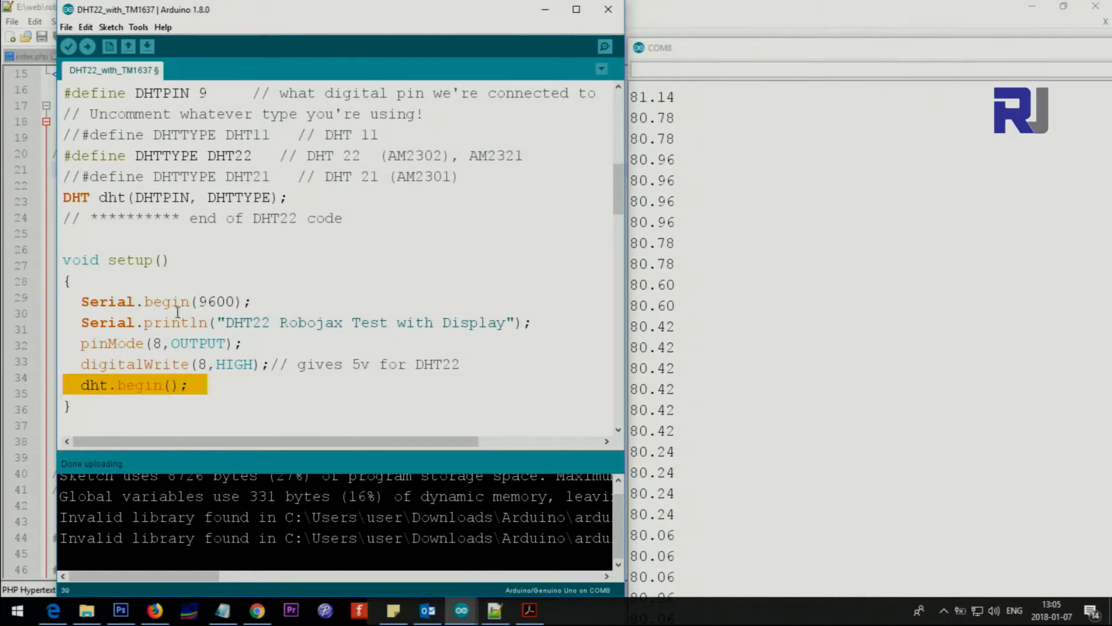
scroll(down, 3)
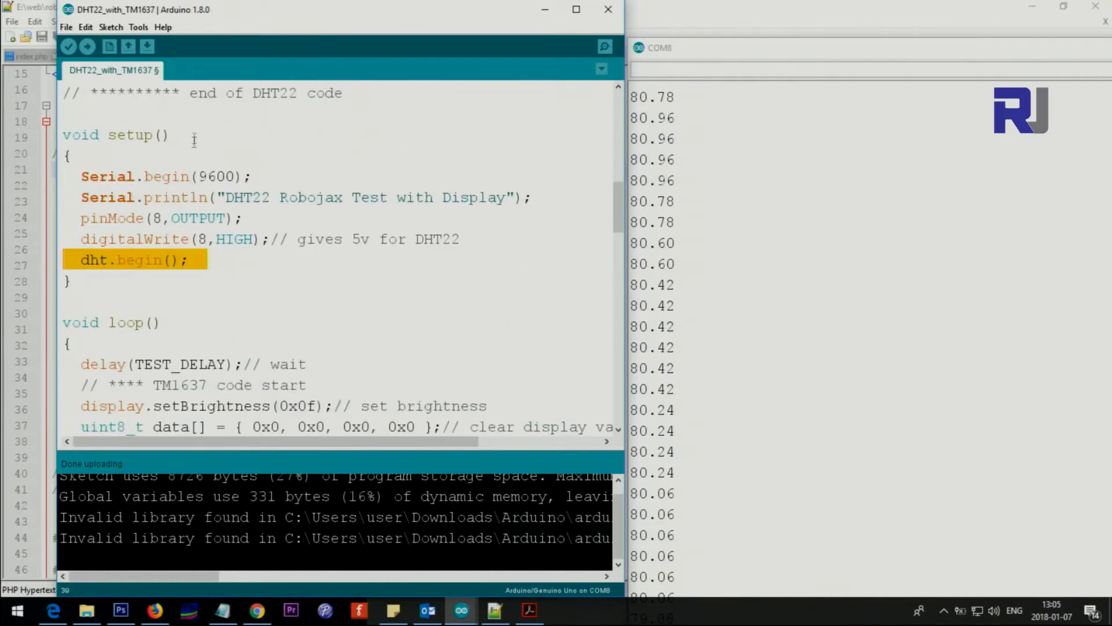
Scroll into the loop and highlight the line that clears the display
scroll(down, 3)
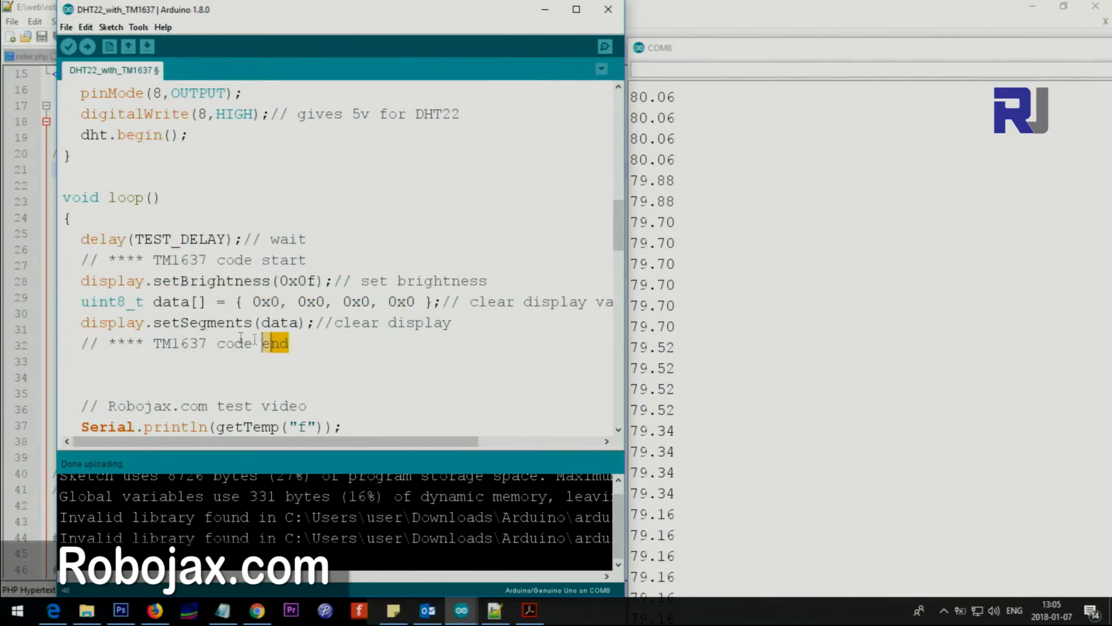
triple_click(173, 343)
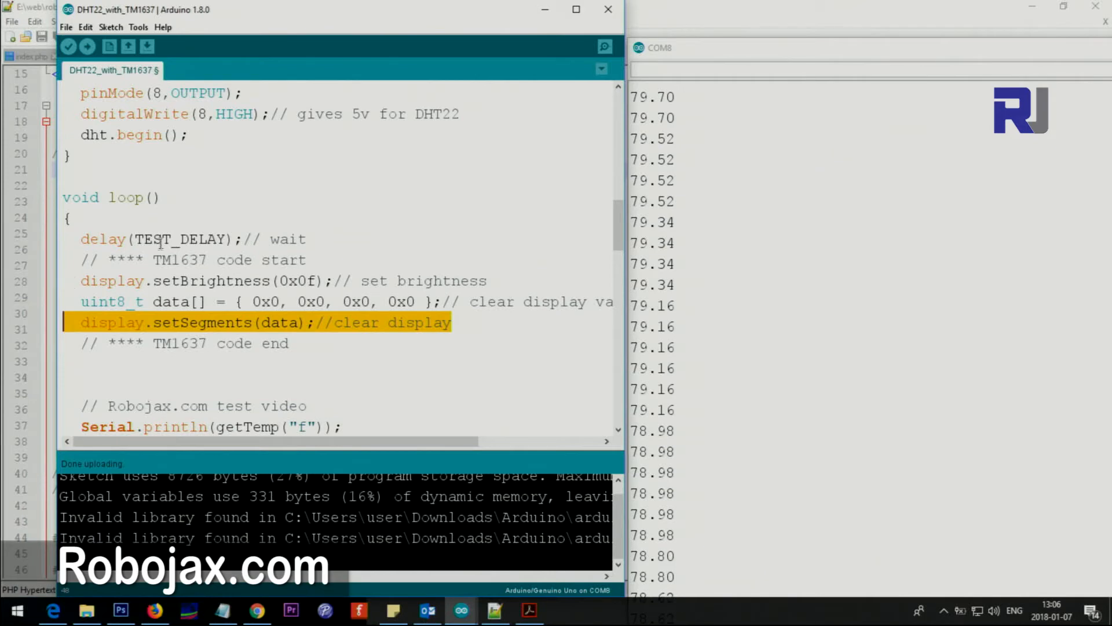
scroll(down, 3)
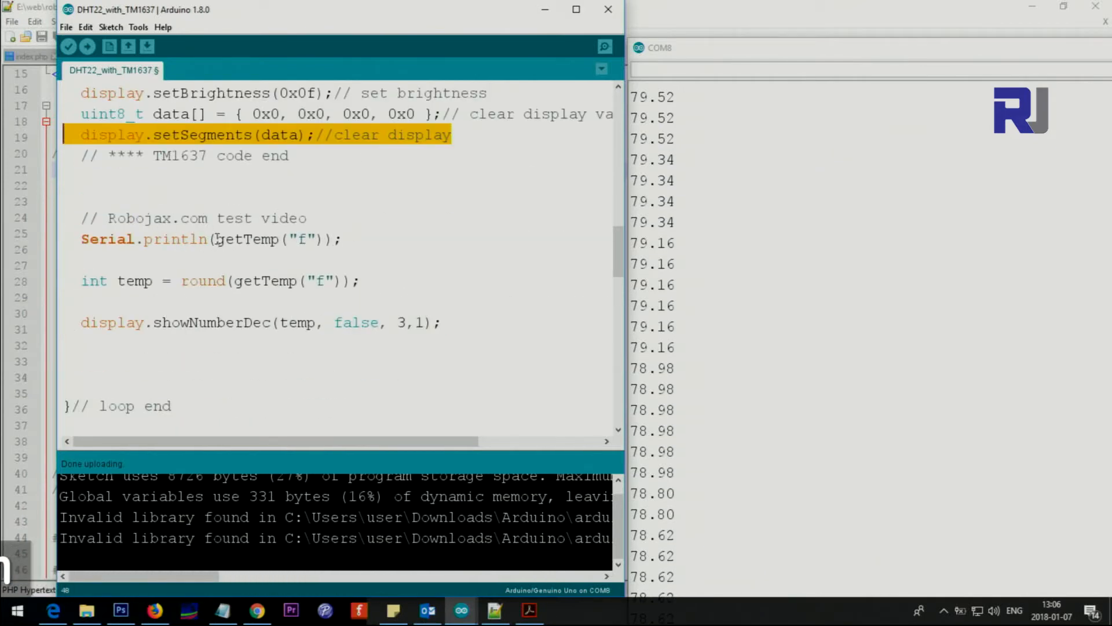
Change Serial.println(getTemp("f")) to request "hic" so the Celsius heat index is printed
double_click(247, 239)
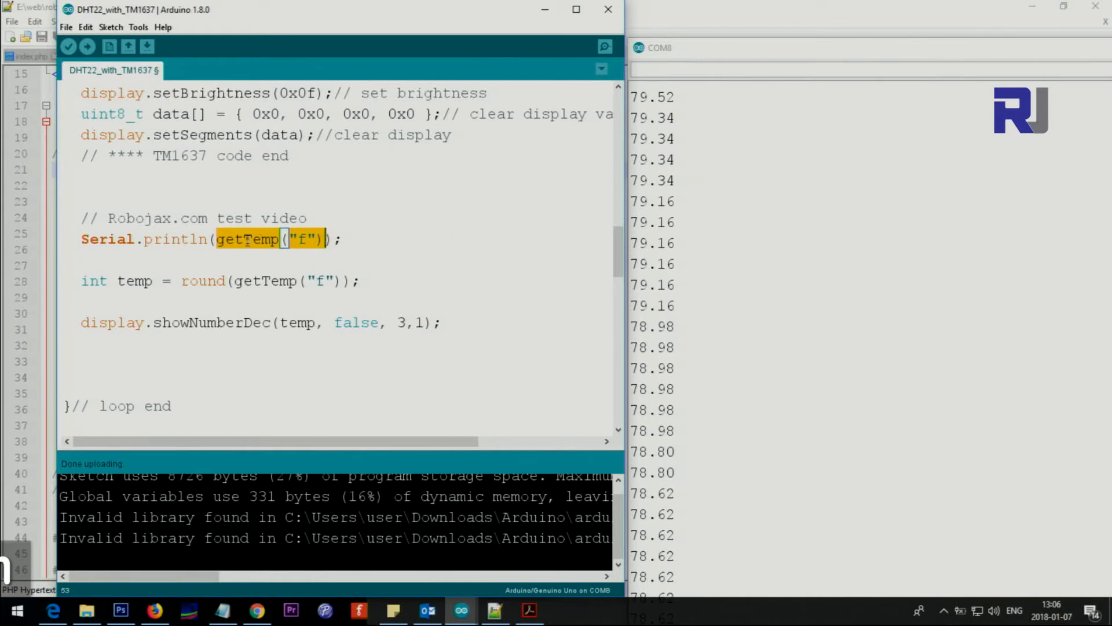
click(300, 239)
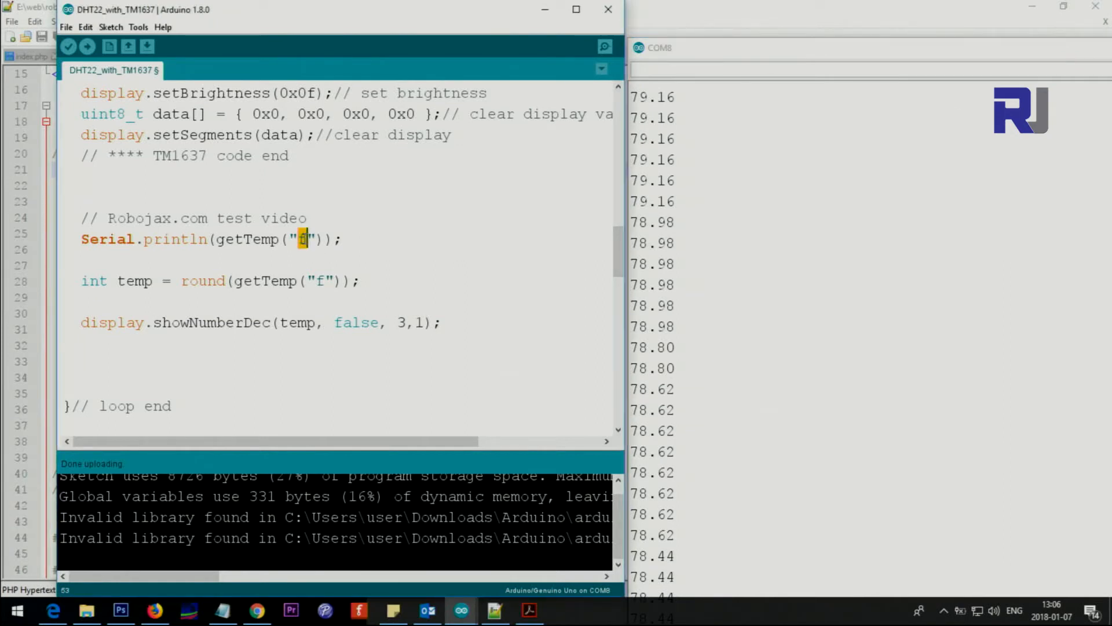
text(c)
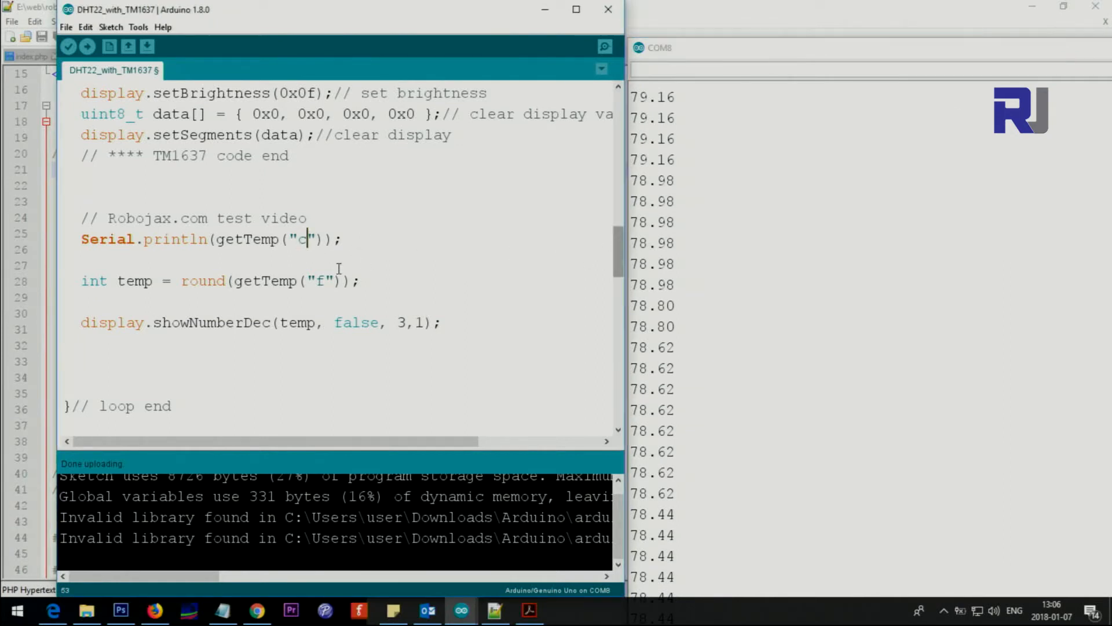
double_click(302, 238)
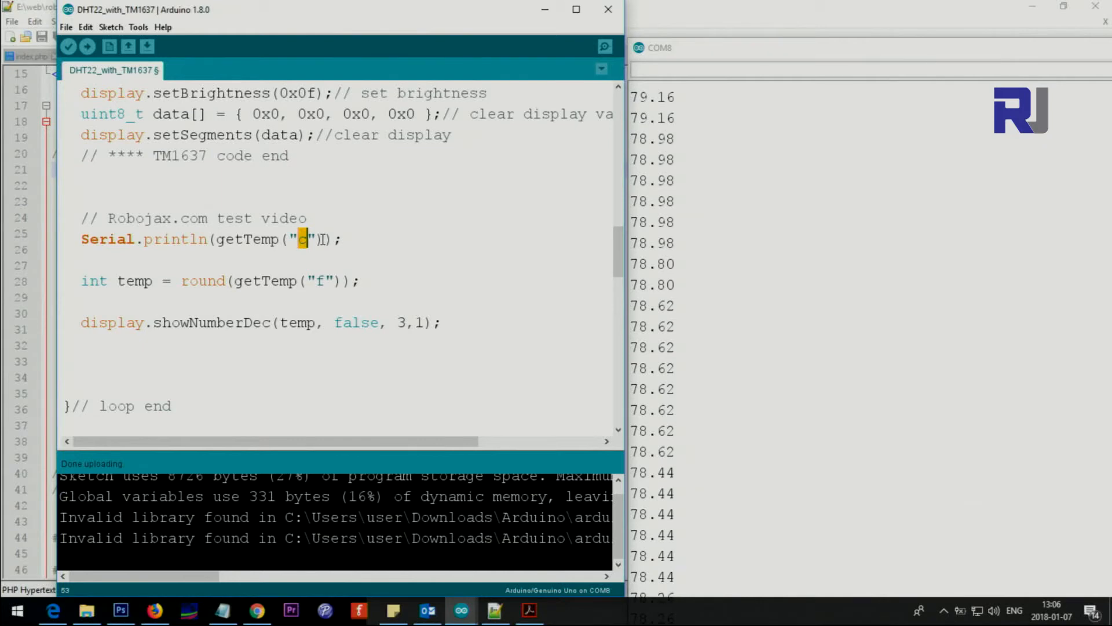
text(k)
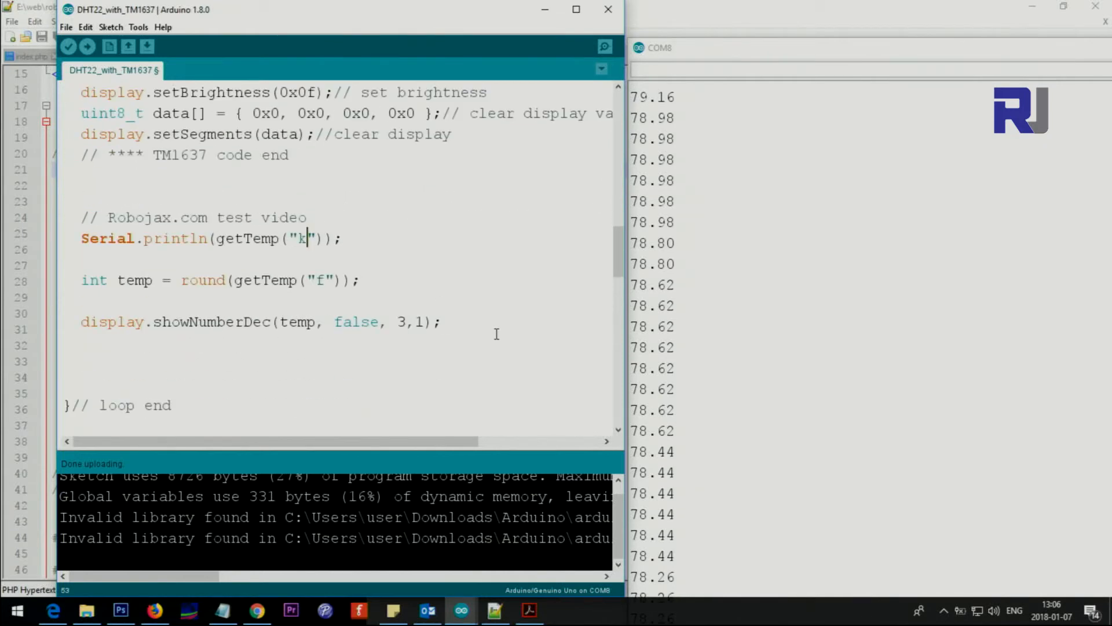
key(Backspace)
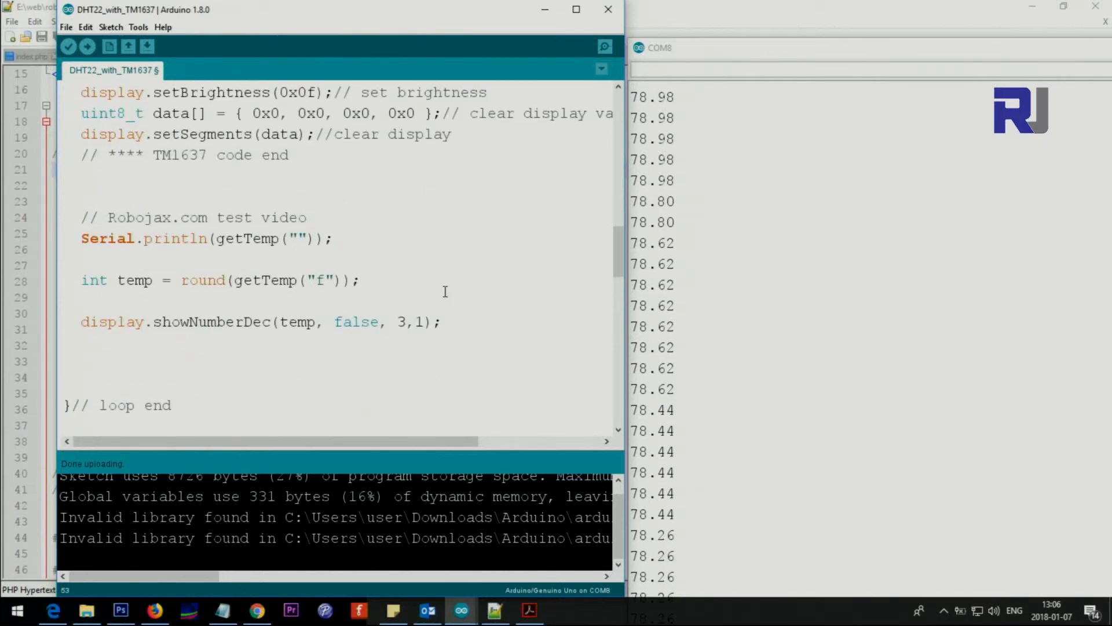
text(h)
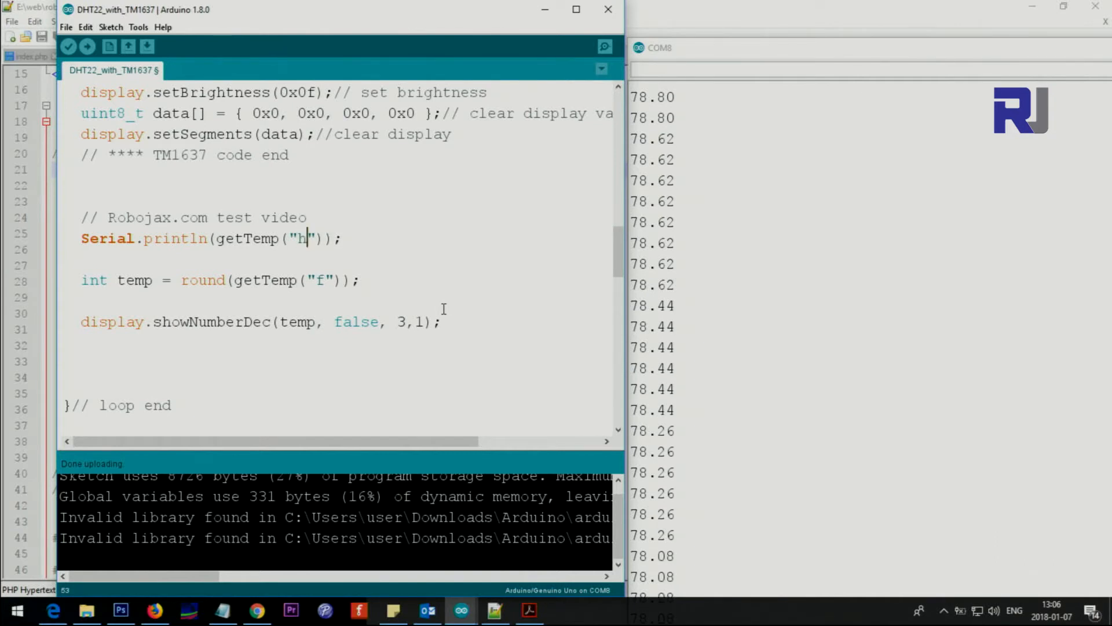
text(if)
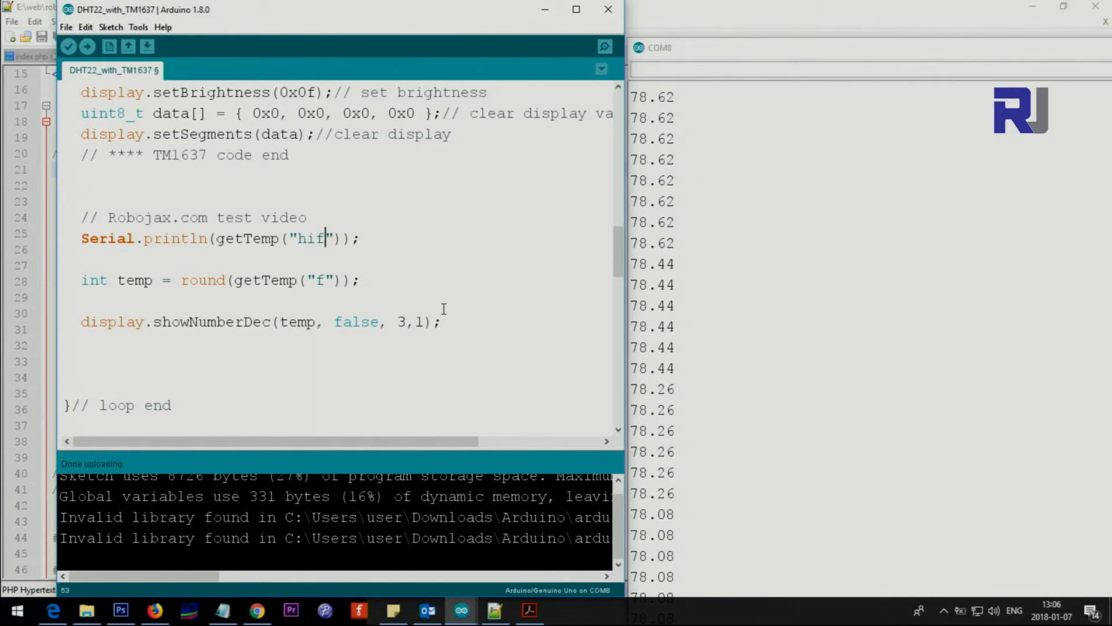
key(Backspace)
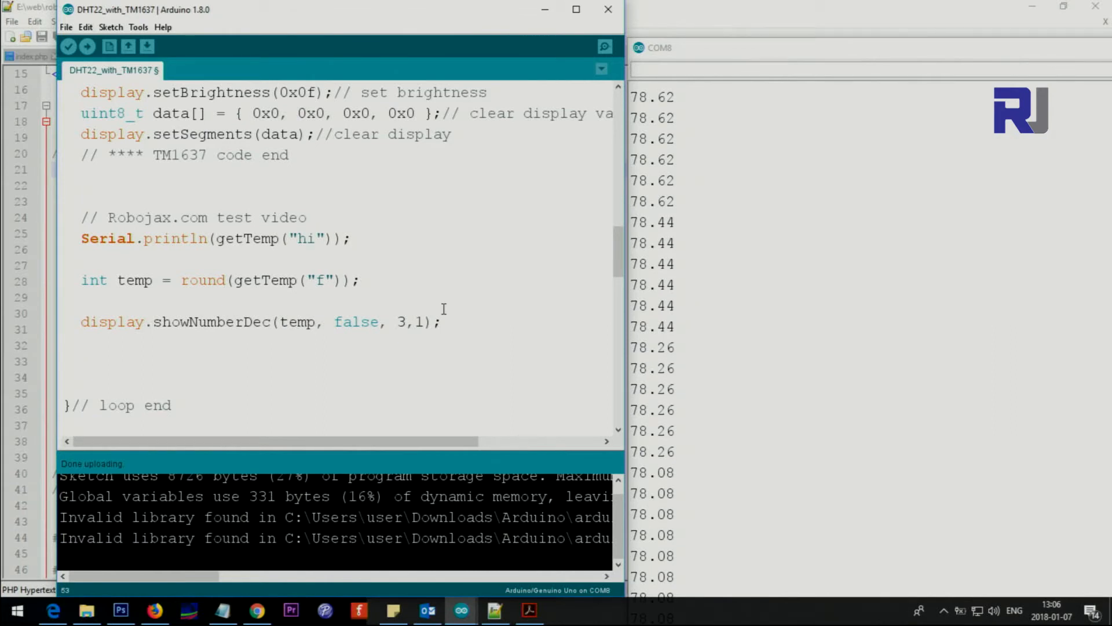
text(c)
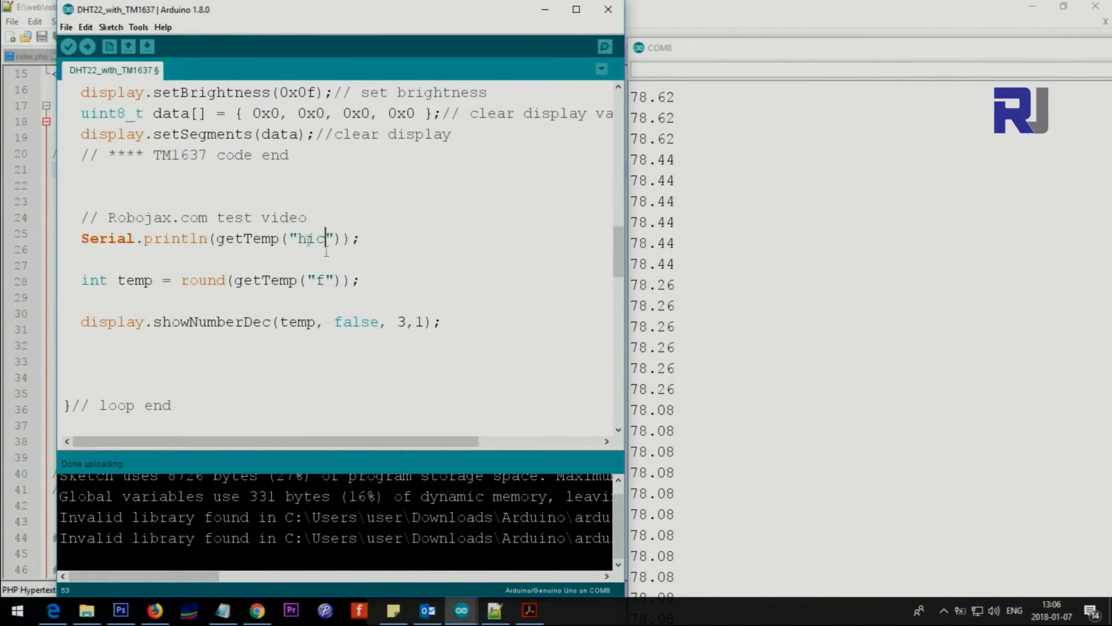
double_click(245, 238)
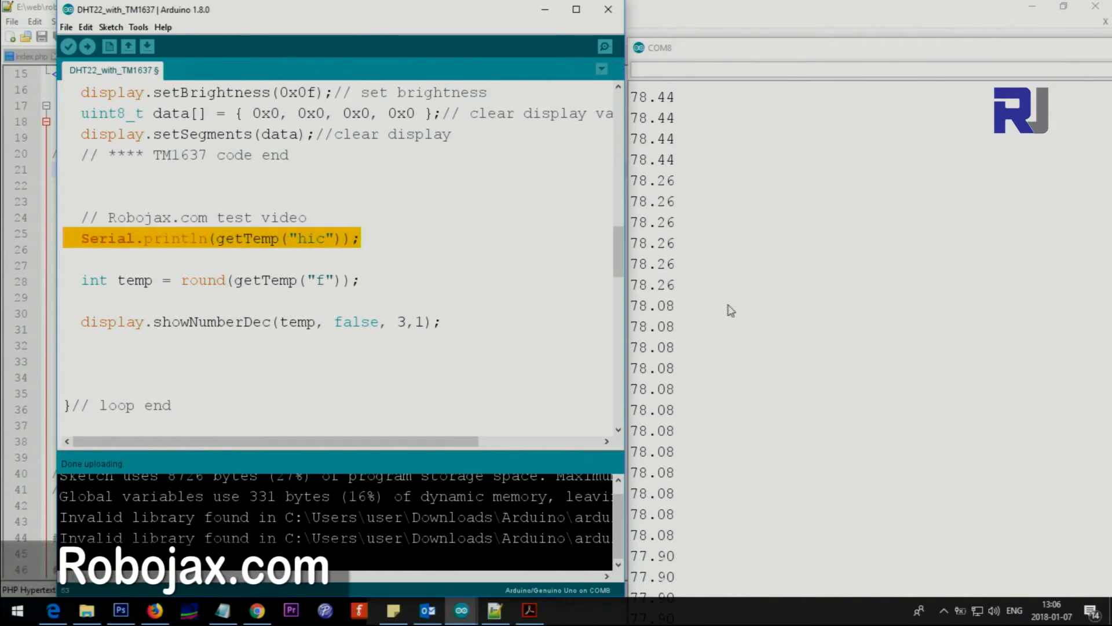
click(315, 279)
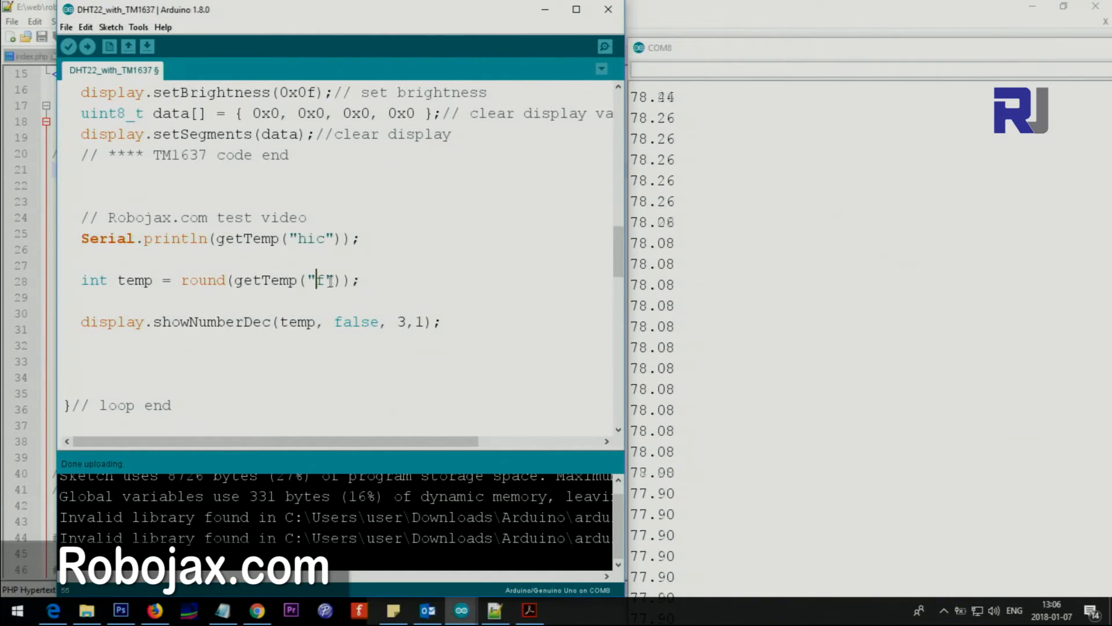
double_click(203, 279)
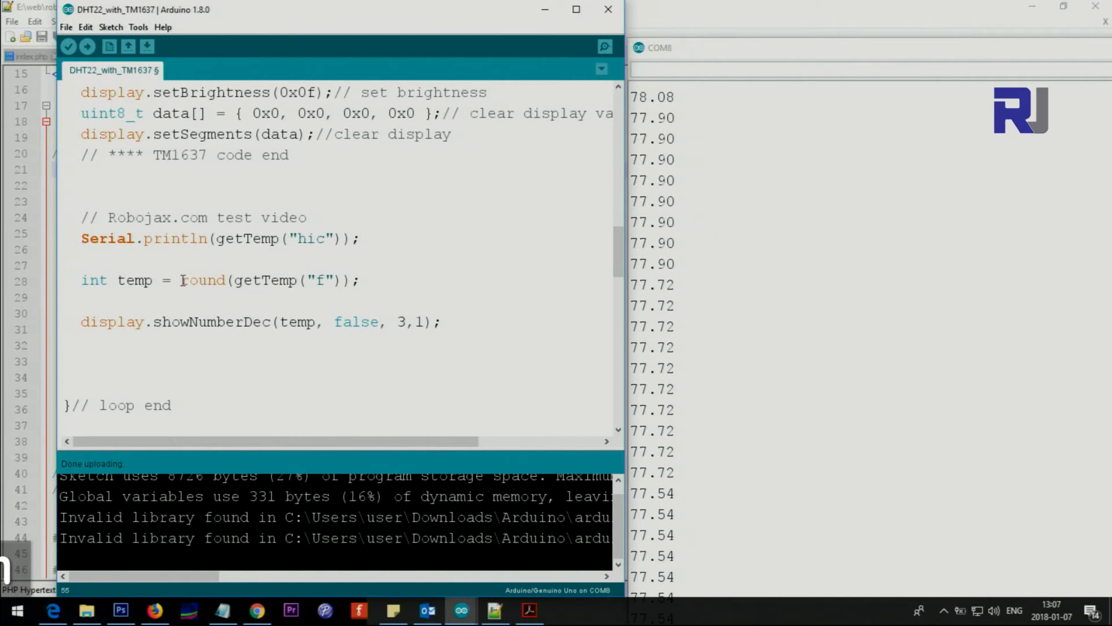
drag(182, 281, 361, 280)
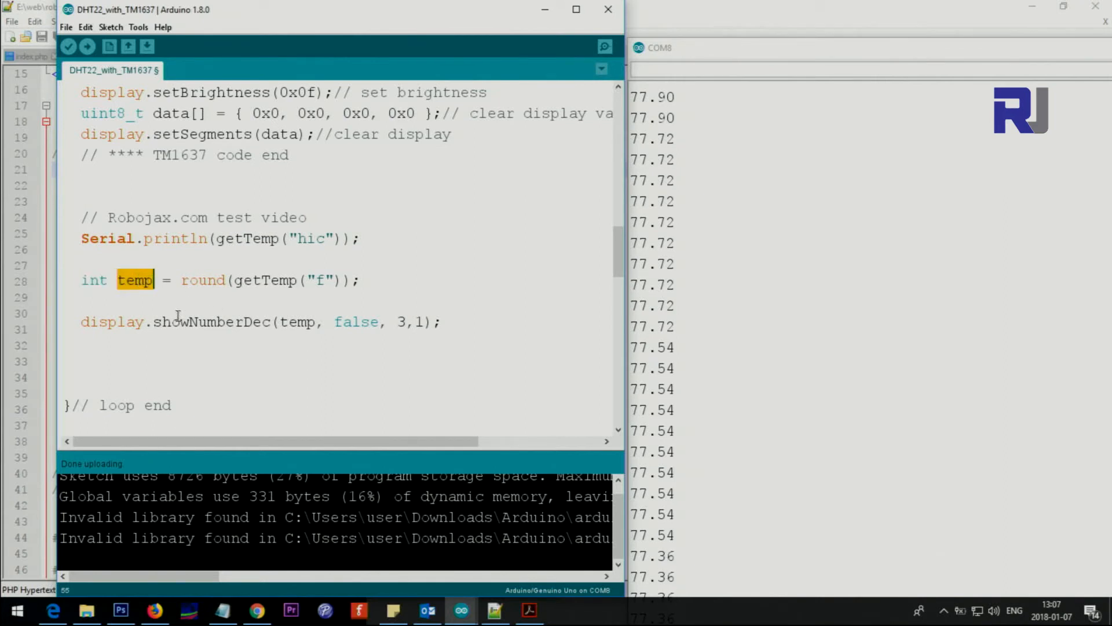
click(280, 322)
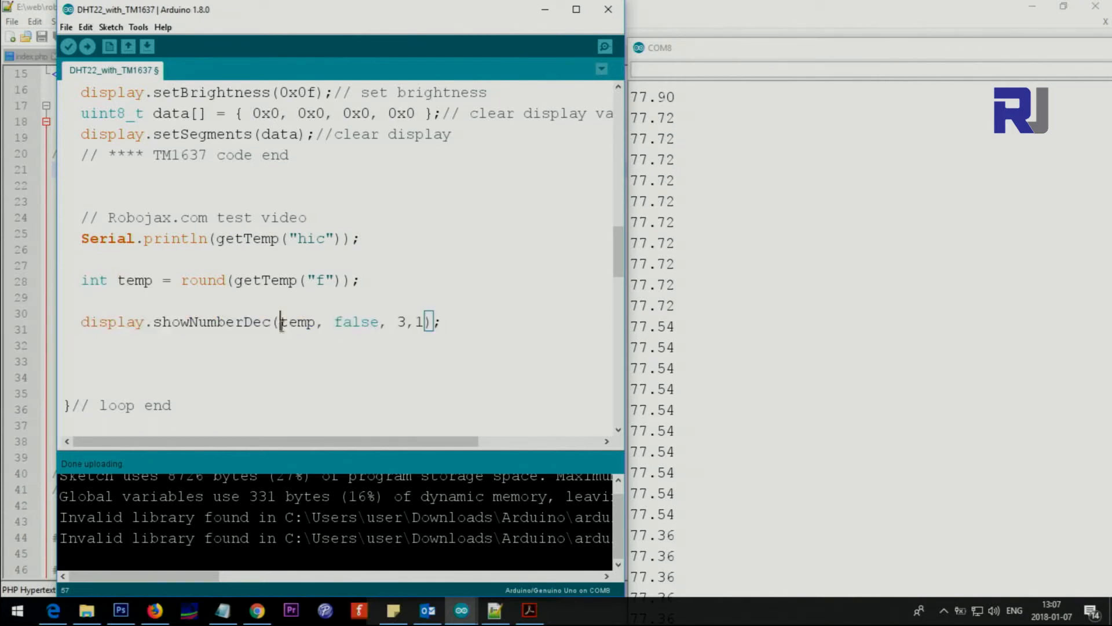
double_click(297, 322)
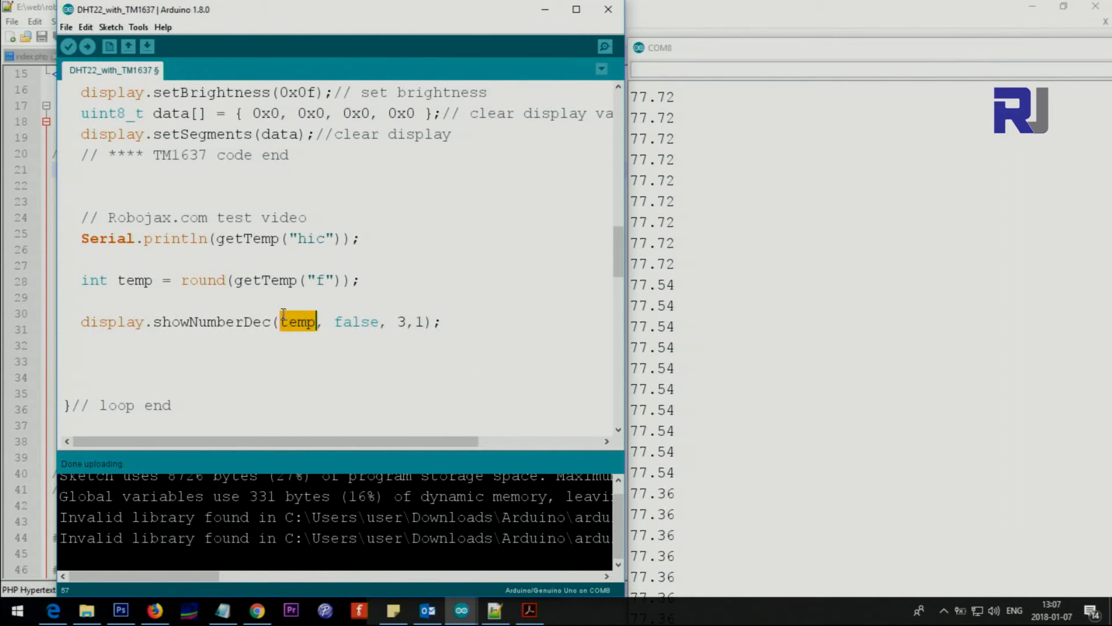
double_click(135, 279)
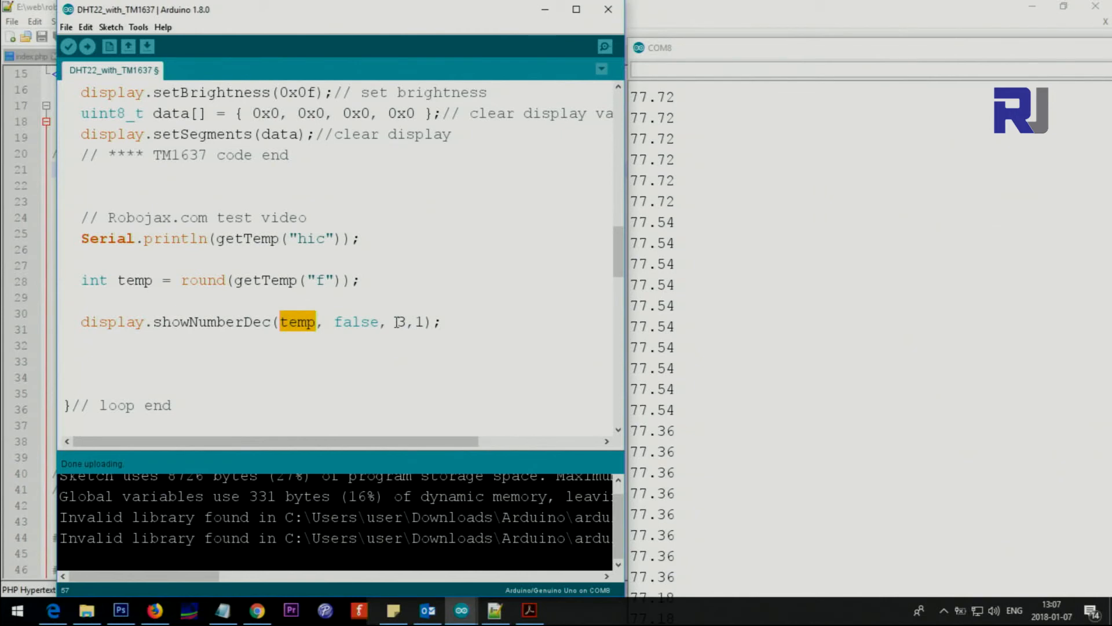
double_click(133, 279)
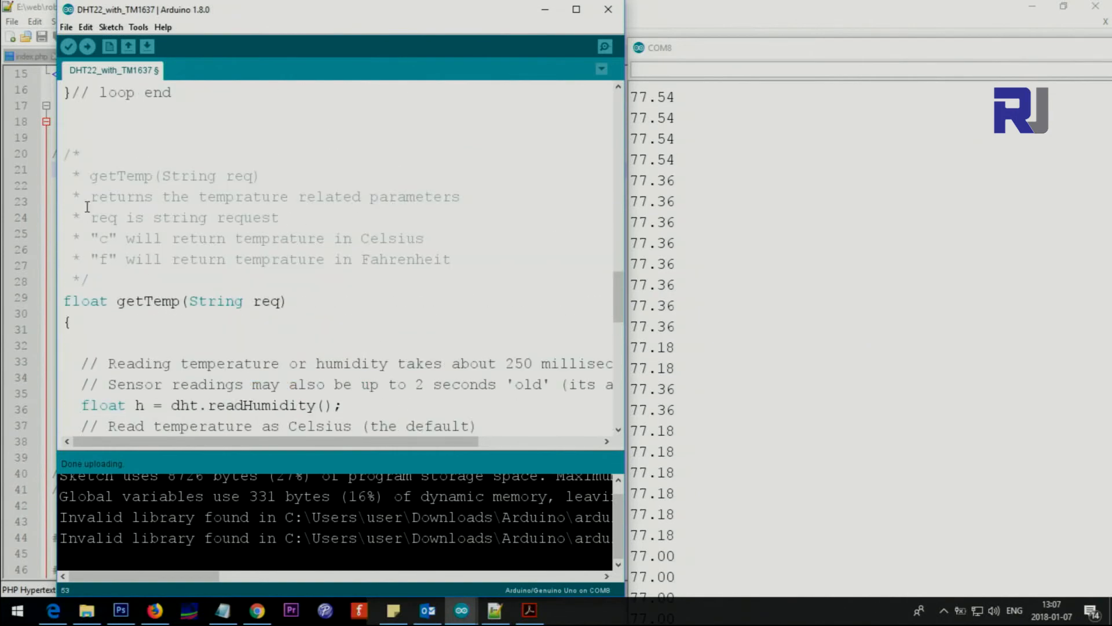
scroll(down, 3)
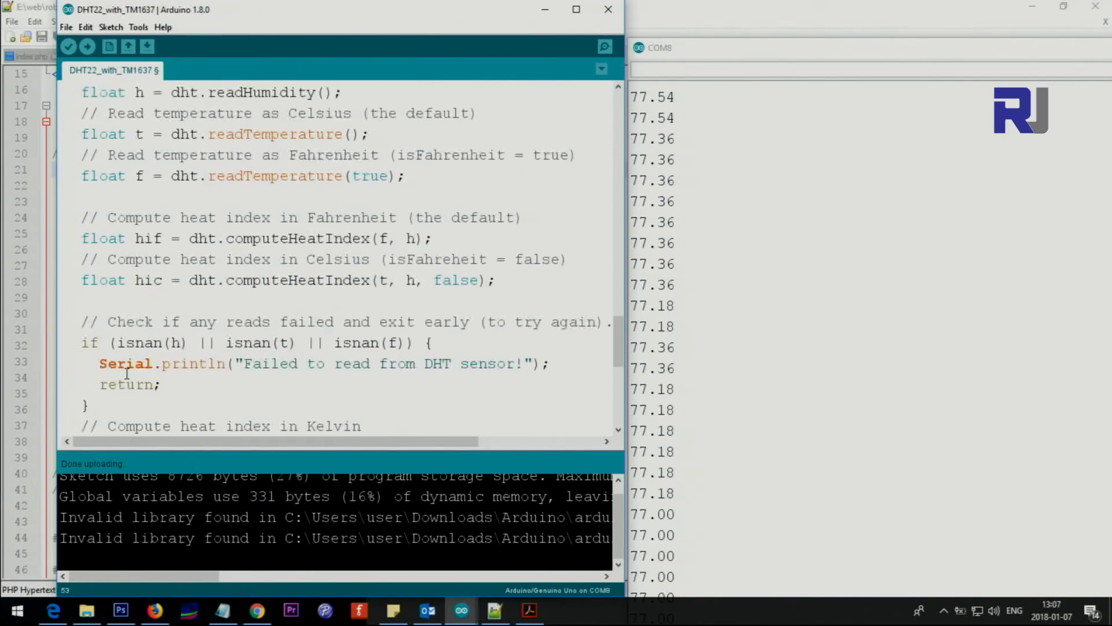
scroll(down, 3)
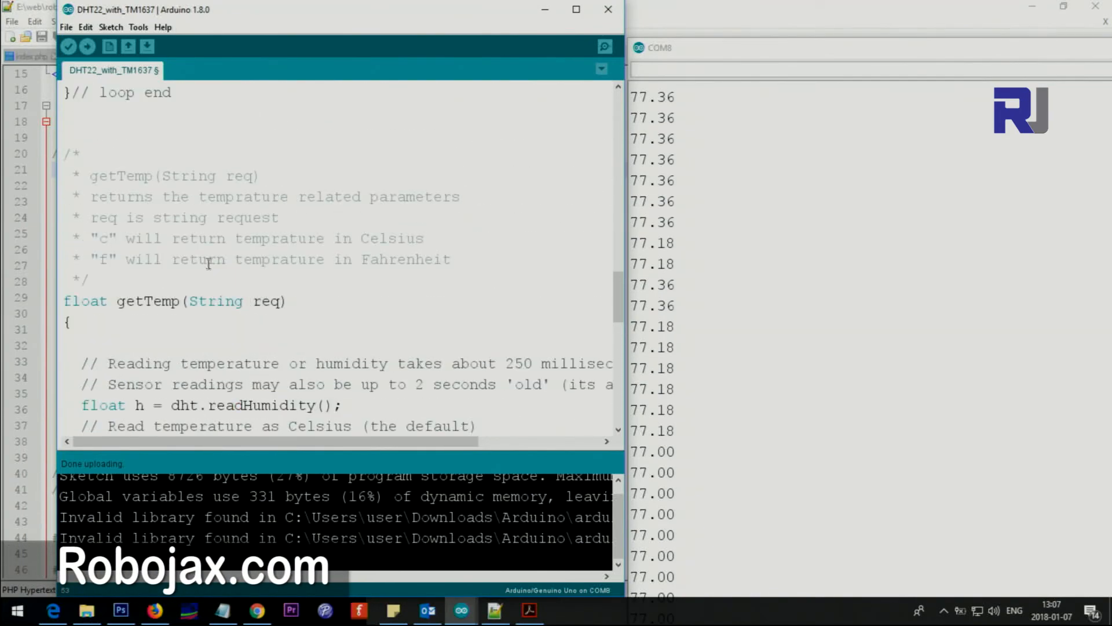
scroll(down, 3)
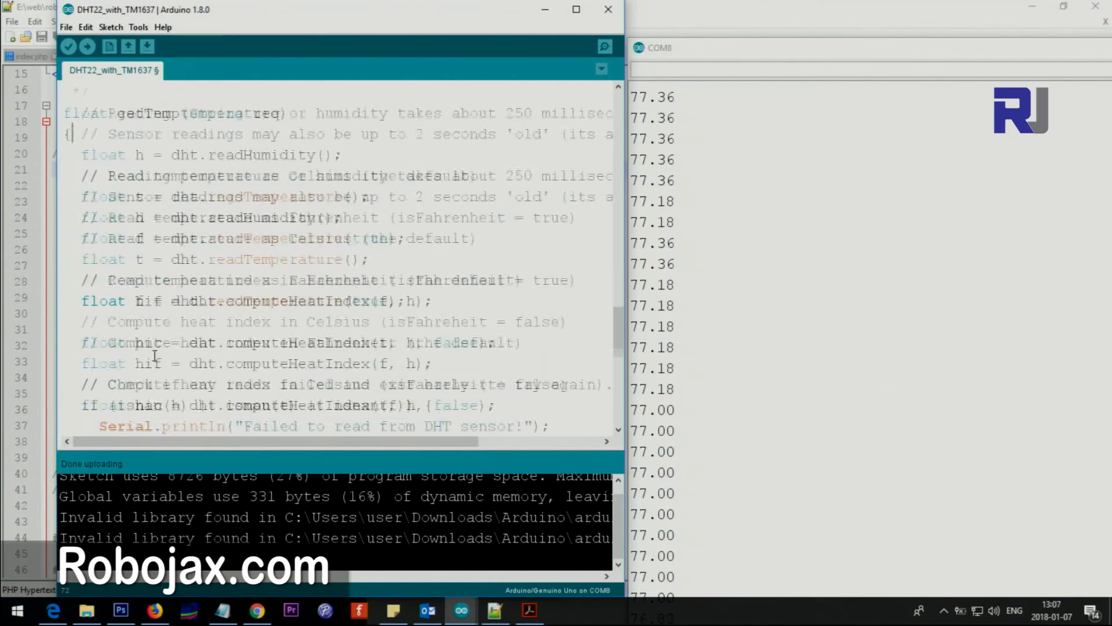
scroll(down, 3)
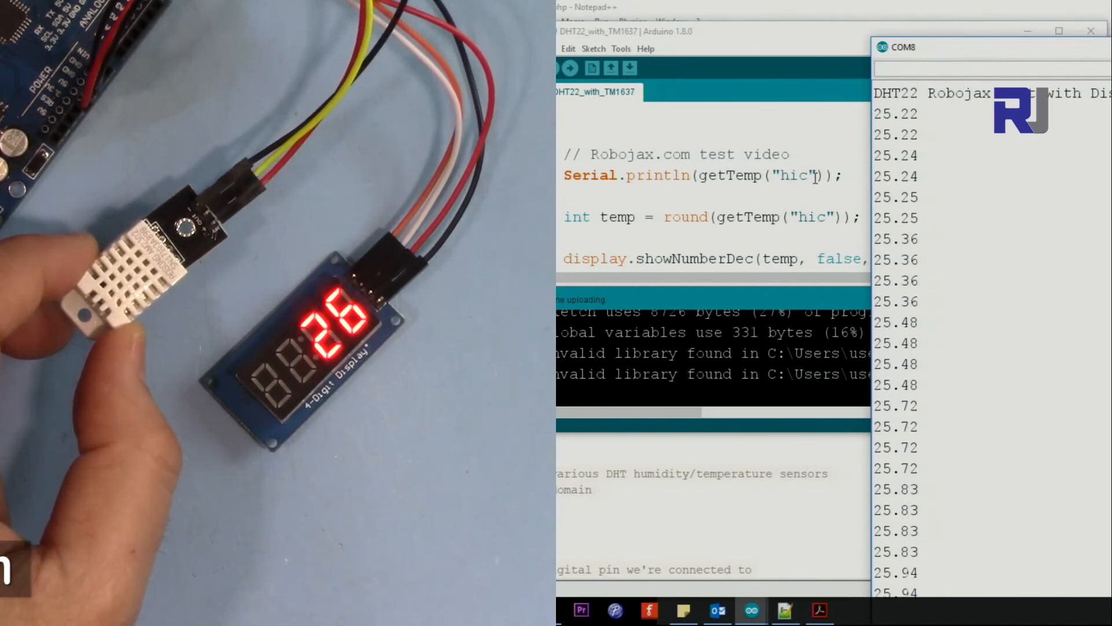
Scroll down through the loop code toward the round(getTemp) line
scroll(down, 3)
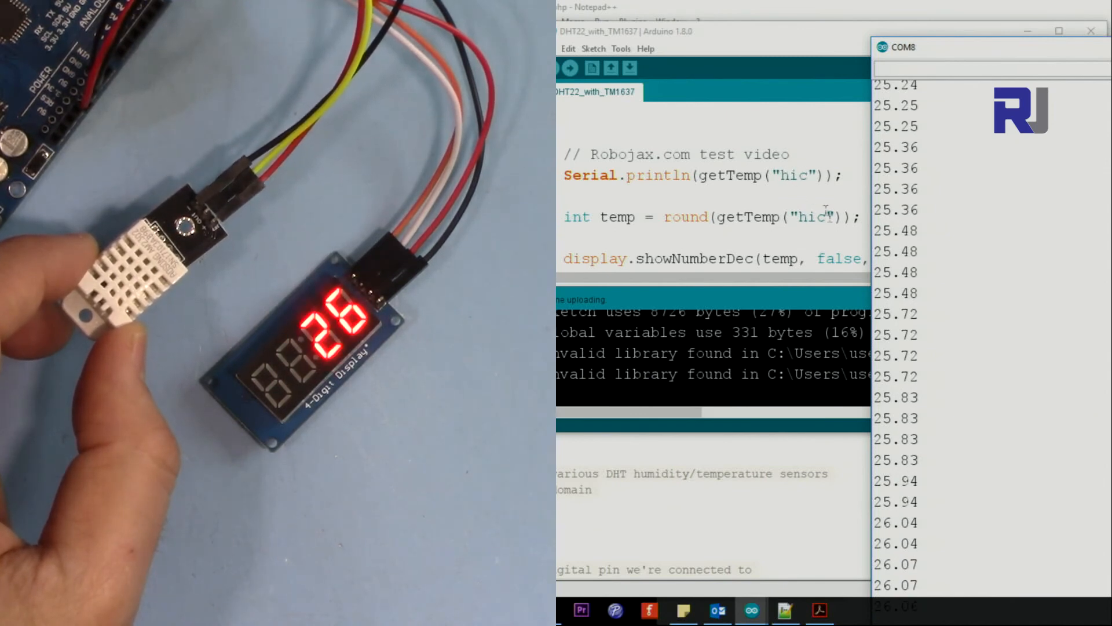
scroll(down, 3)
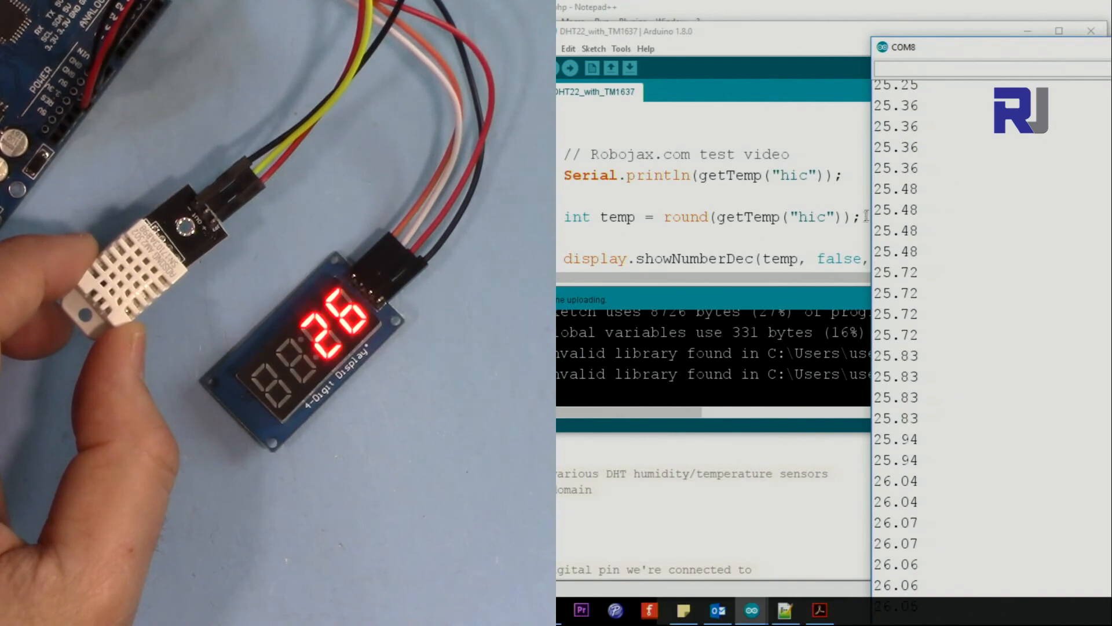